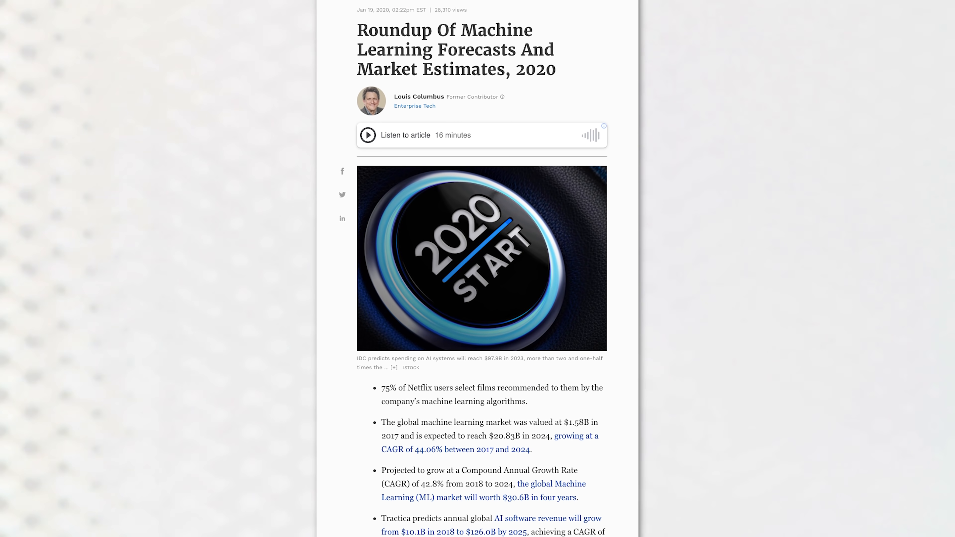
Add start_time = time.time() and a print reporting "--- Python is %s seconds ---" elapsed
scroll("down", 3)
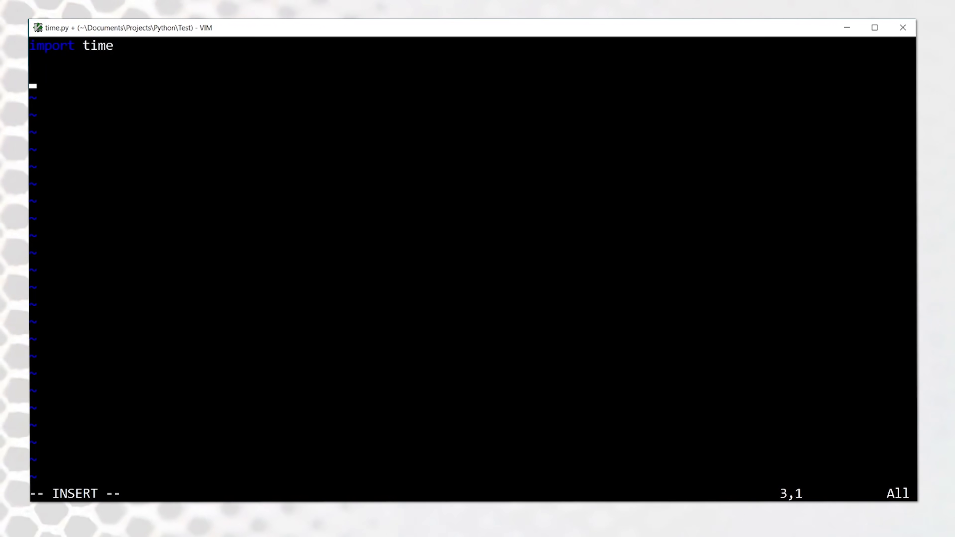
type("start_time = time.time()")
type("print(")
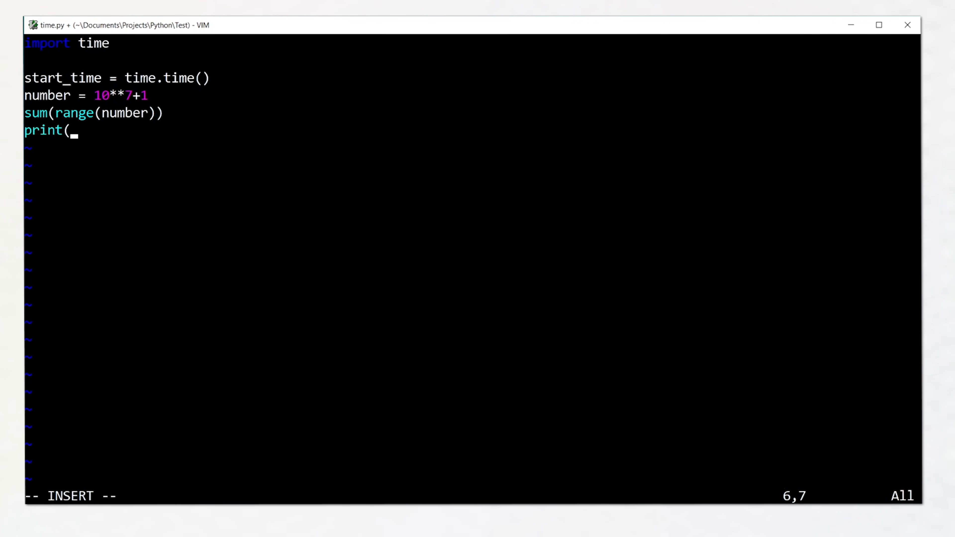
type("\"--- Python is %s seconds ---\"")
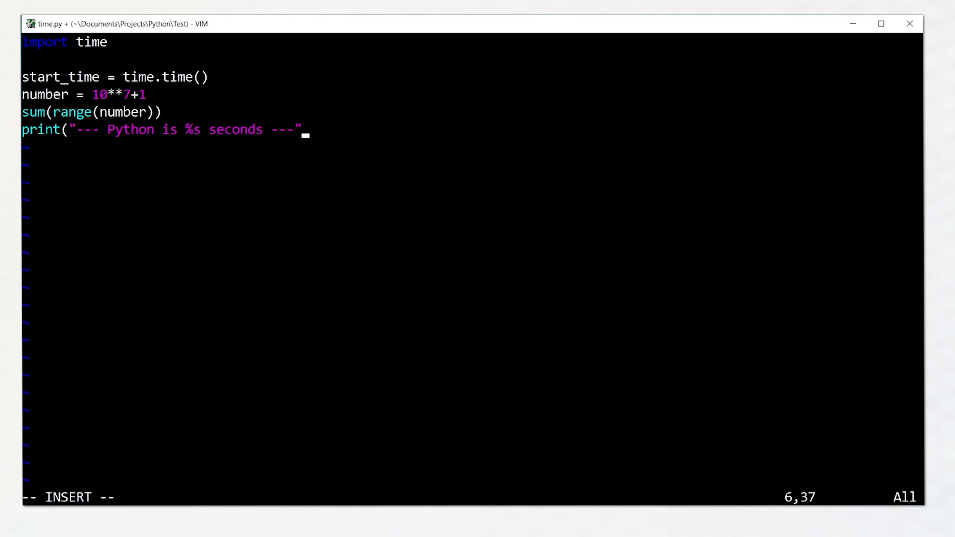
type("% (time.time()- start_time))")
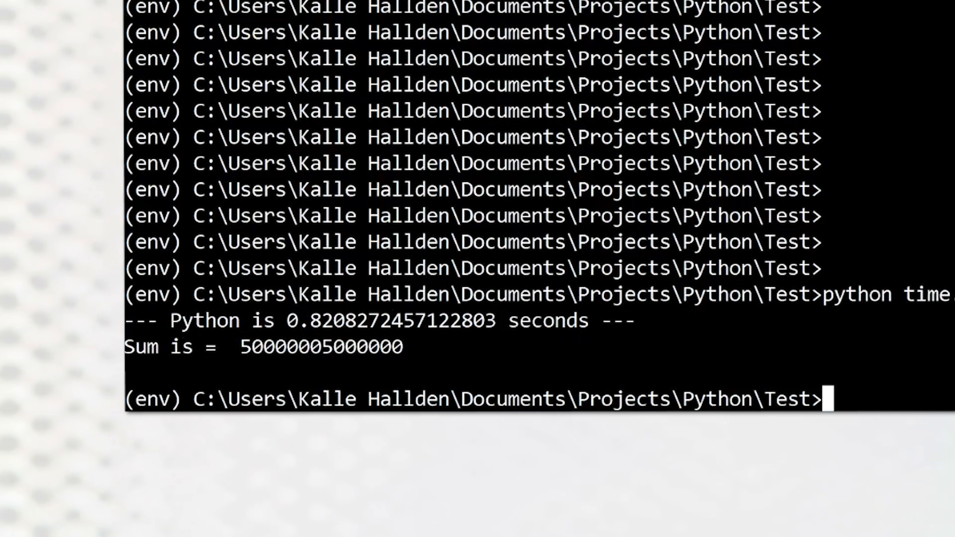
left_click_drag(167, 321, 591, 321)
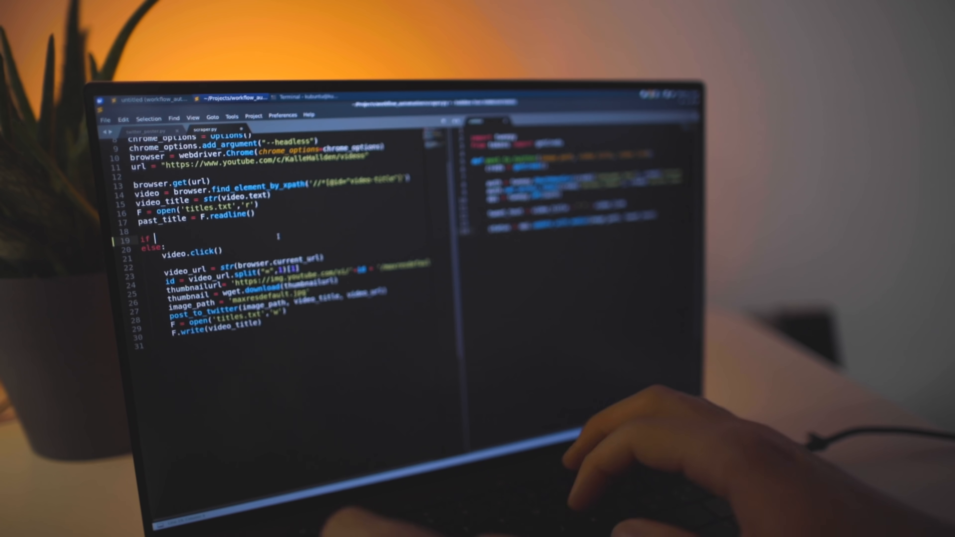
Begin the line-19 if condition with 'pas' toward the past_title suggestion
type("pas")
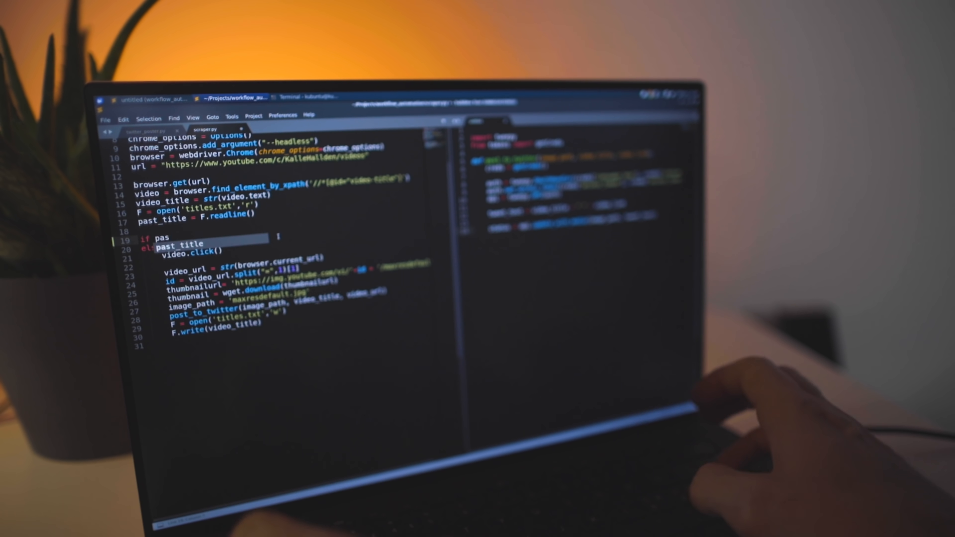